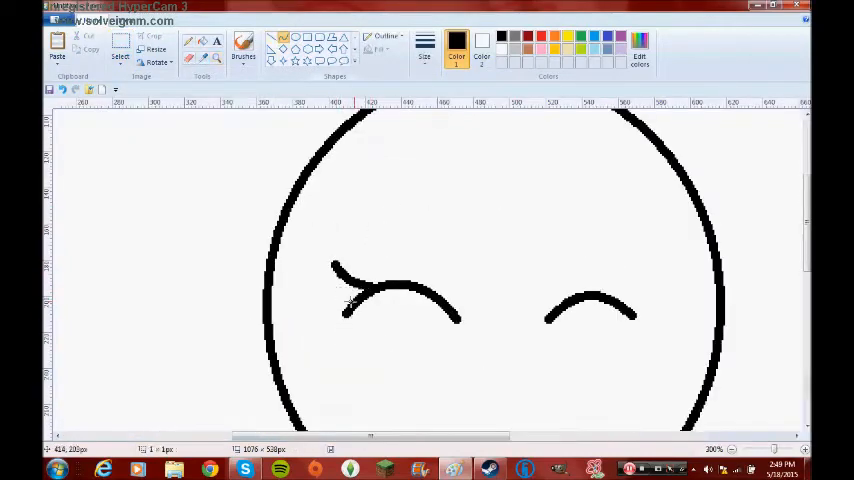
- Draw the girl's closed eyes, smile, neck and waving arm in black, hair outlined in red
{"action": "left_click", "coordinate": [118, 44]}
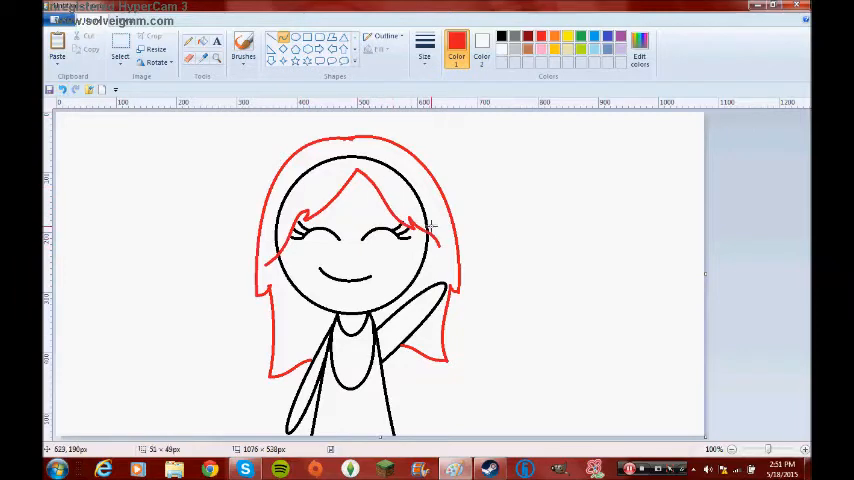
- Fill the skin and orange top, then add the text 'Lets Party' on her shirt
{"action": "left_click", "coordinate": [640, 56]}
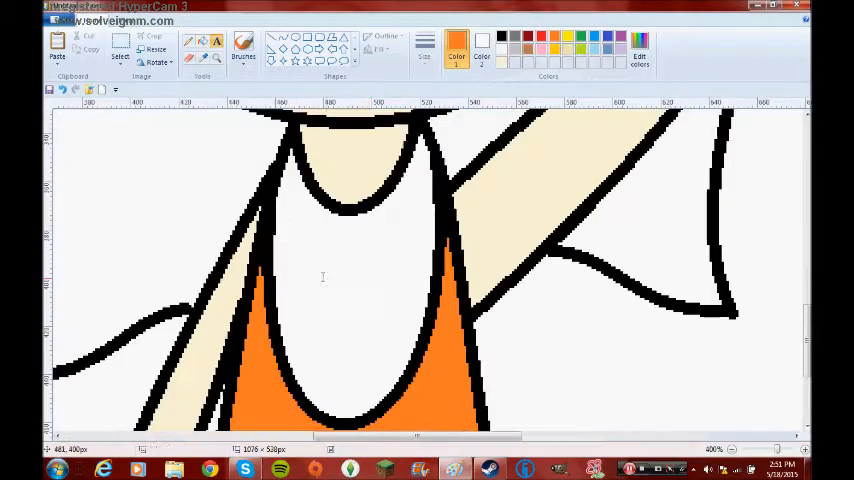
{"action": "type", "text": "Lets Party"}
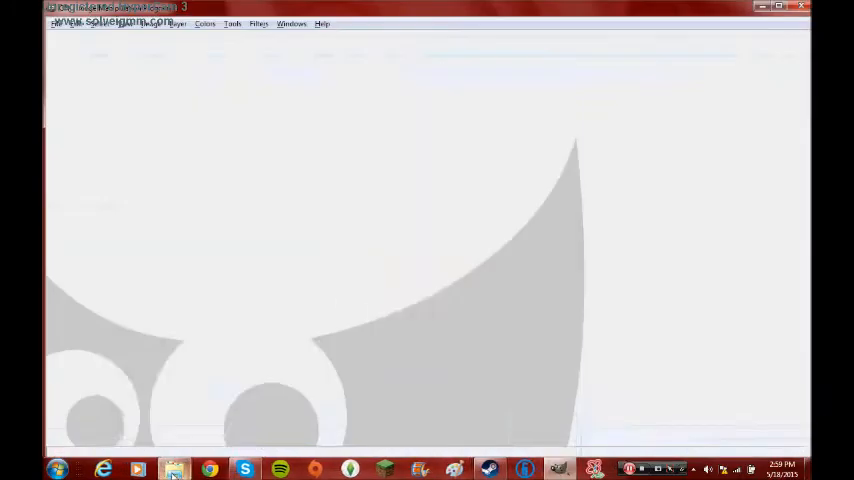
- Open the drawing in GIMP and colour the pink background, red curtains, blonde hair and red cheeks
{"action": "left_click", "coordinate": [176, 468]}
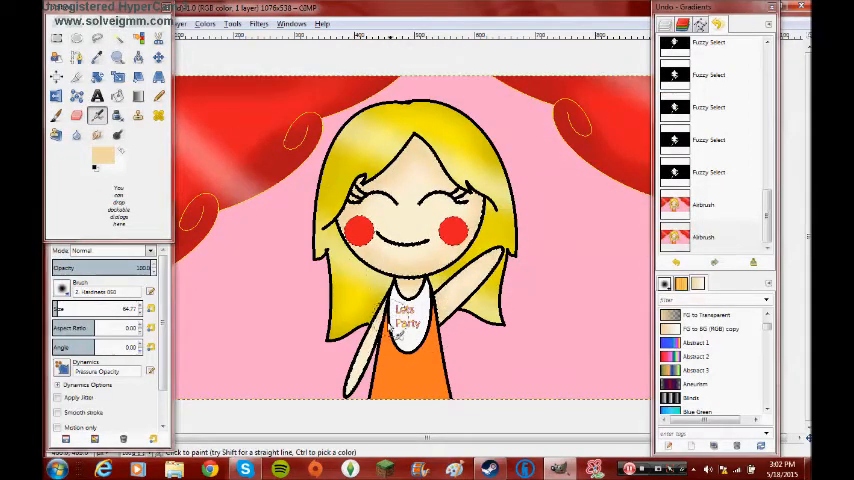
- Choose a darker orange foreground colour for shading the girl's top
{"action": "left_click", "coordinate": [100, 156]}
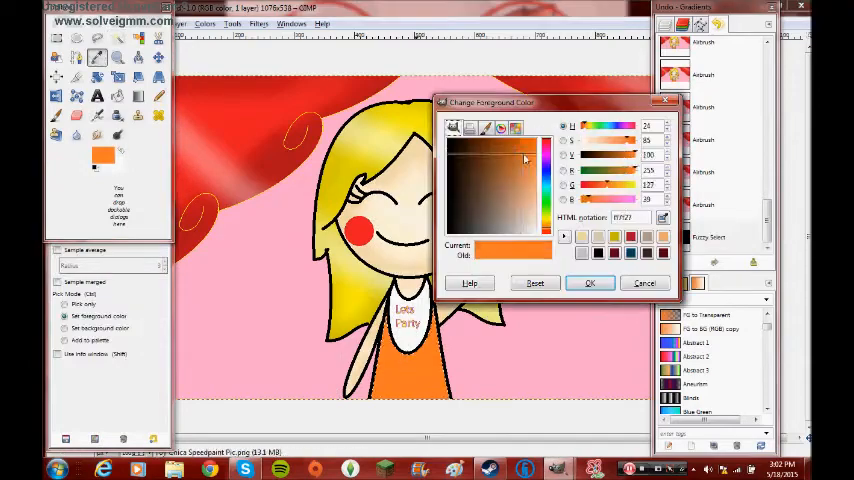
{"action": "left_click", "coordinate": [590, 282]}
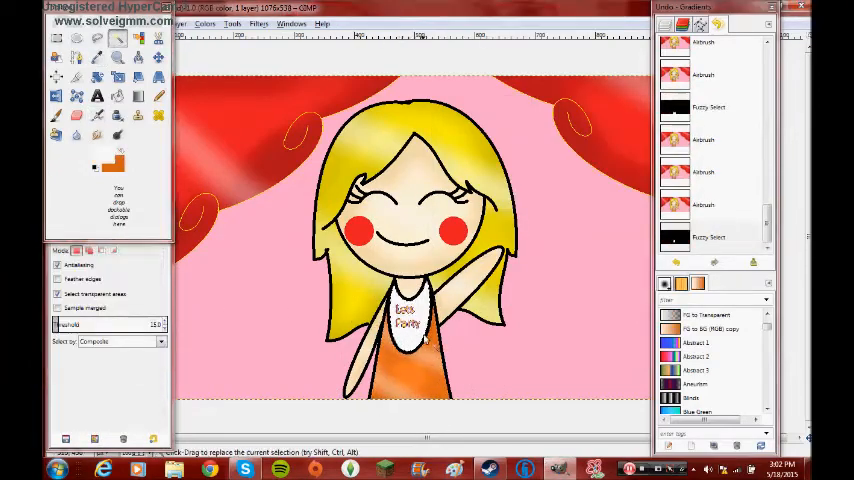